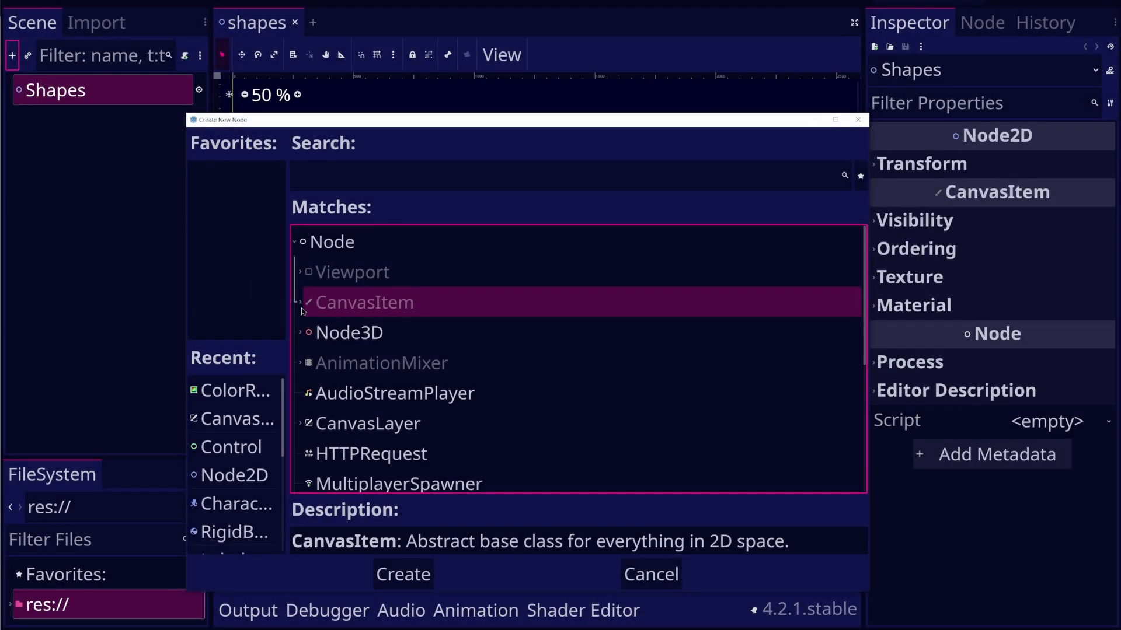
Cancel node creation and select Circle_1 to view its Z Index of 0.
click(300, 302)
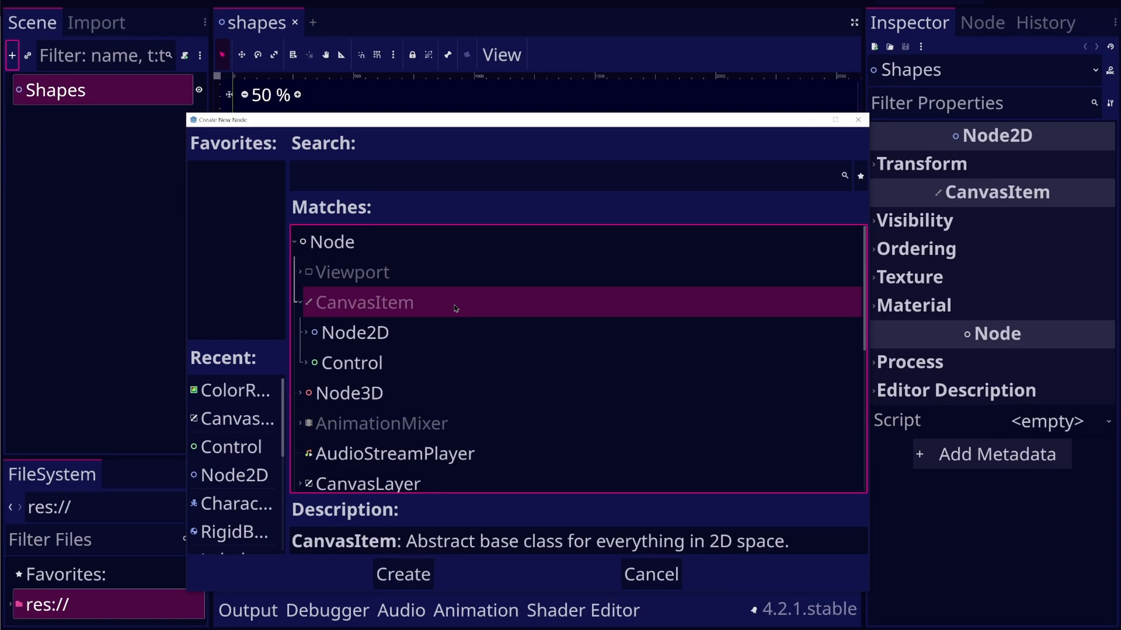
mouse_move(454, 306)
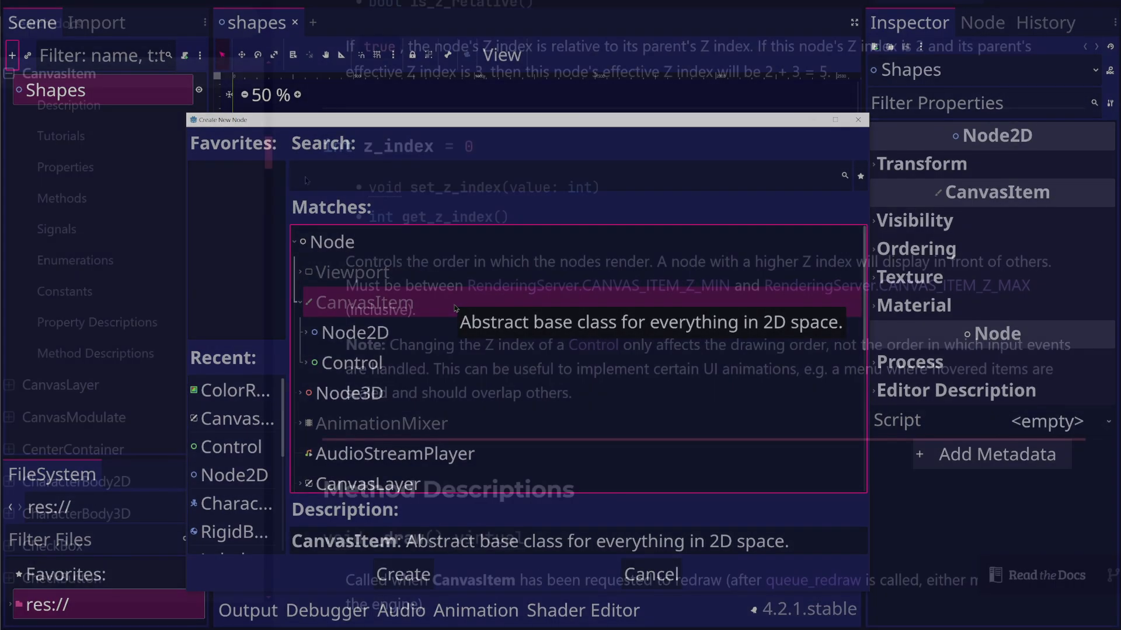
click(648, 574)
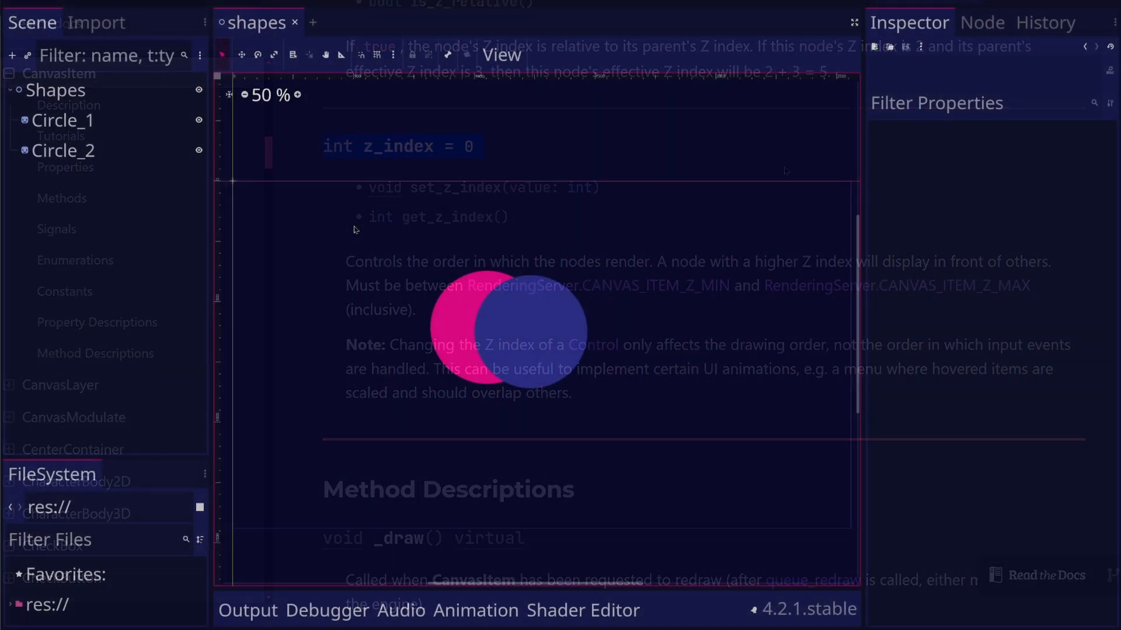
click(63, 120)
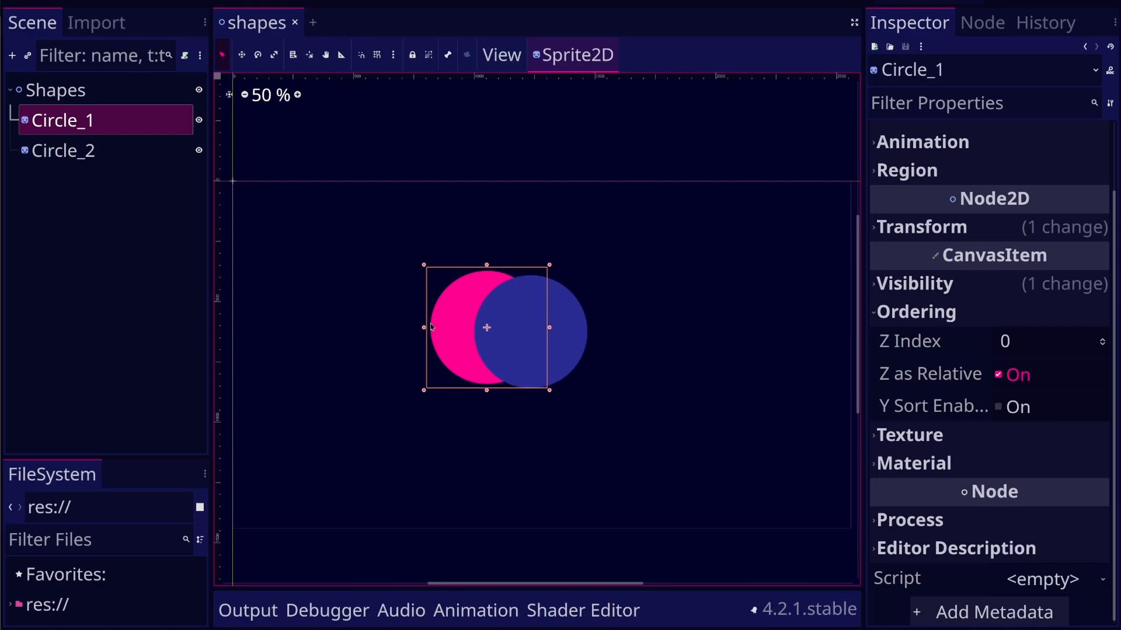
mouse_move(1105, 343)
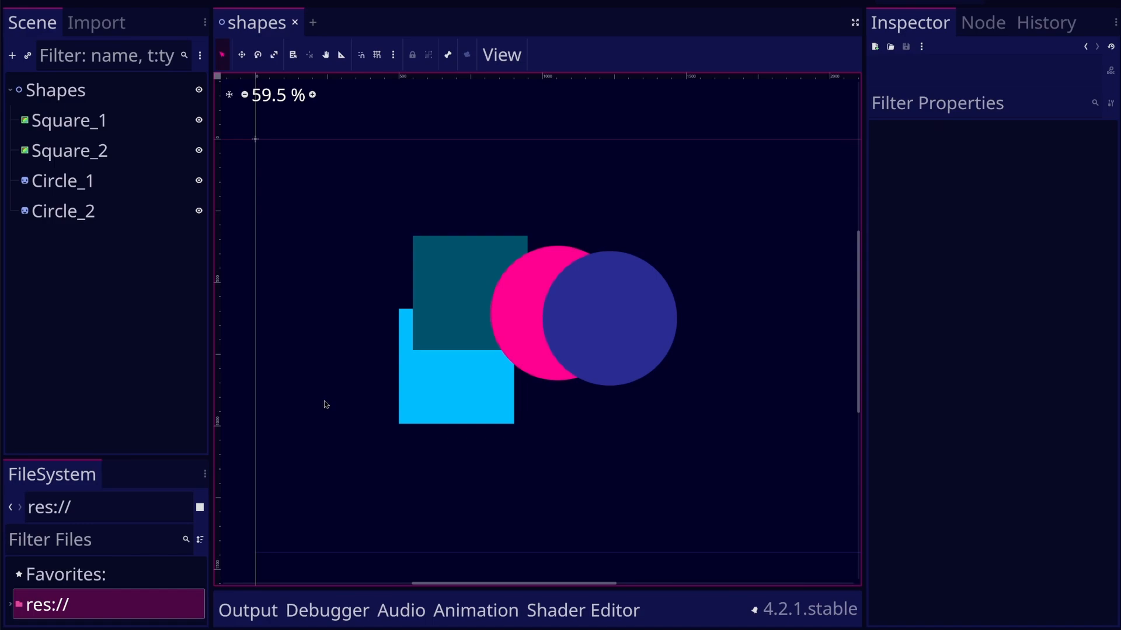
click(69, 119)
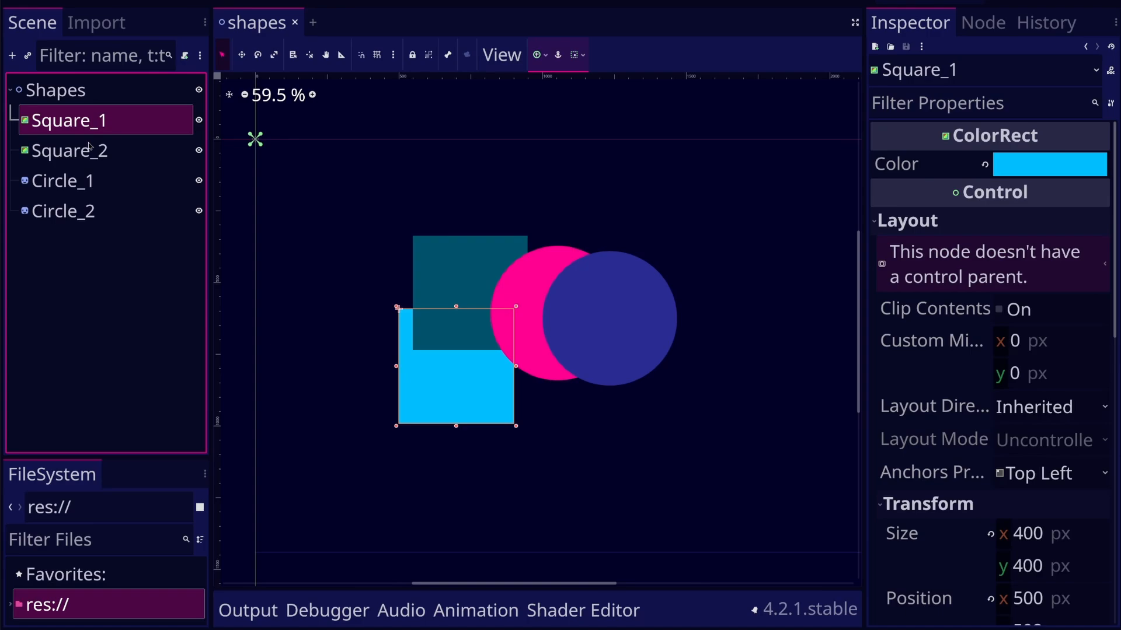
click(69, 150)
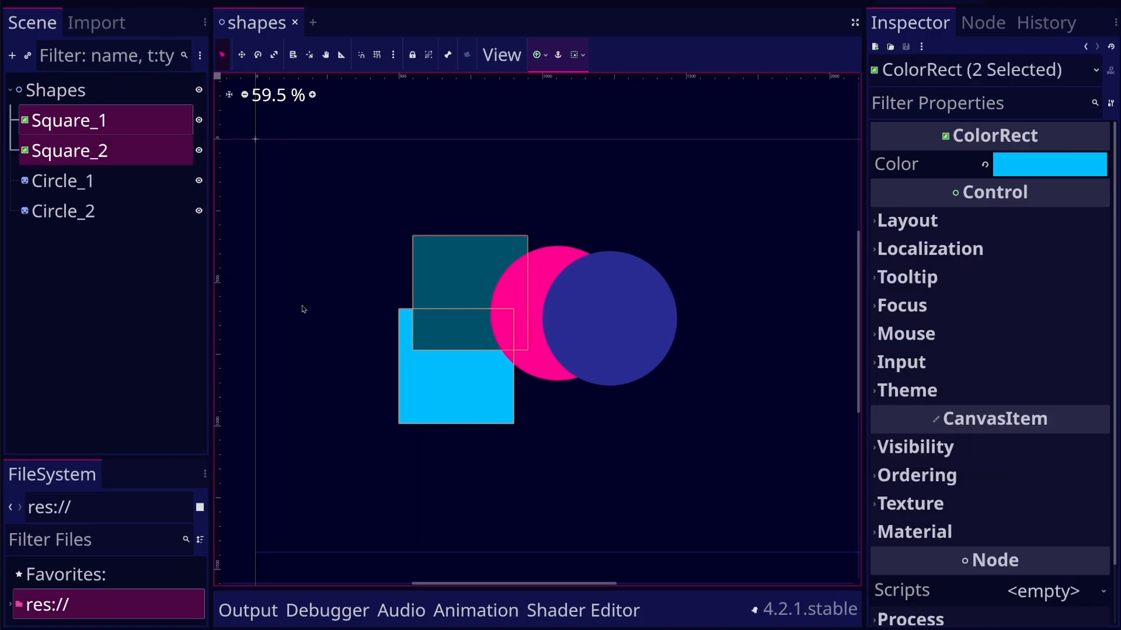
click(55, 89)
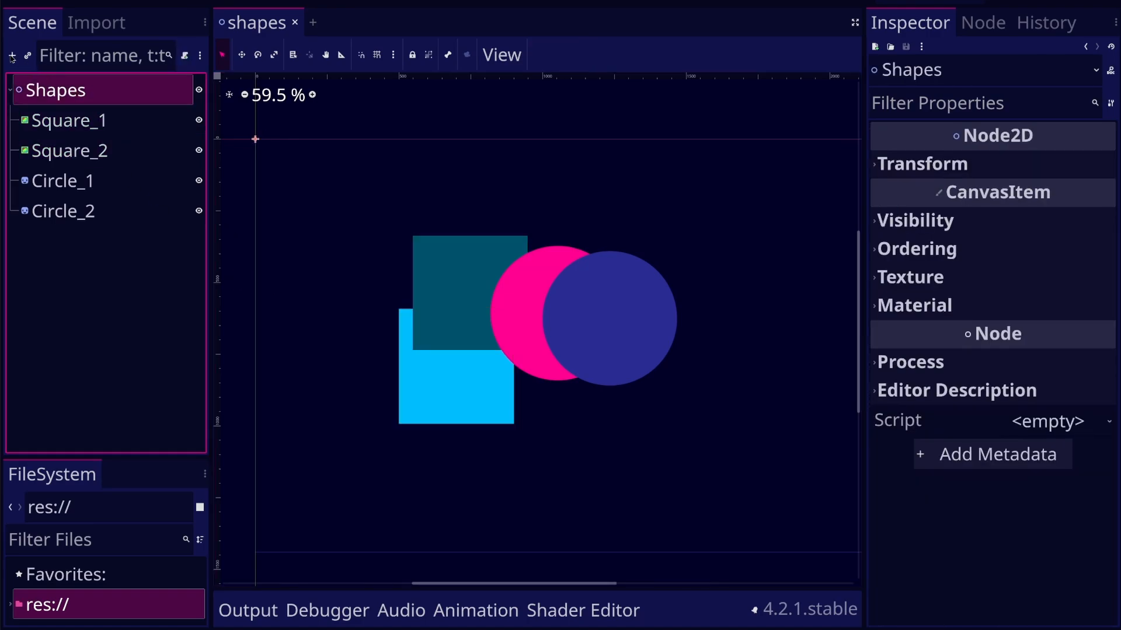
Add a CanvasLayer node under Shapes.
click(12, 55)
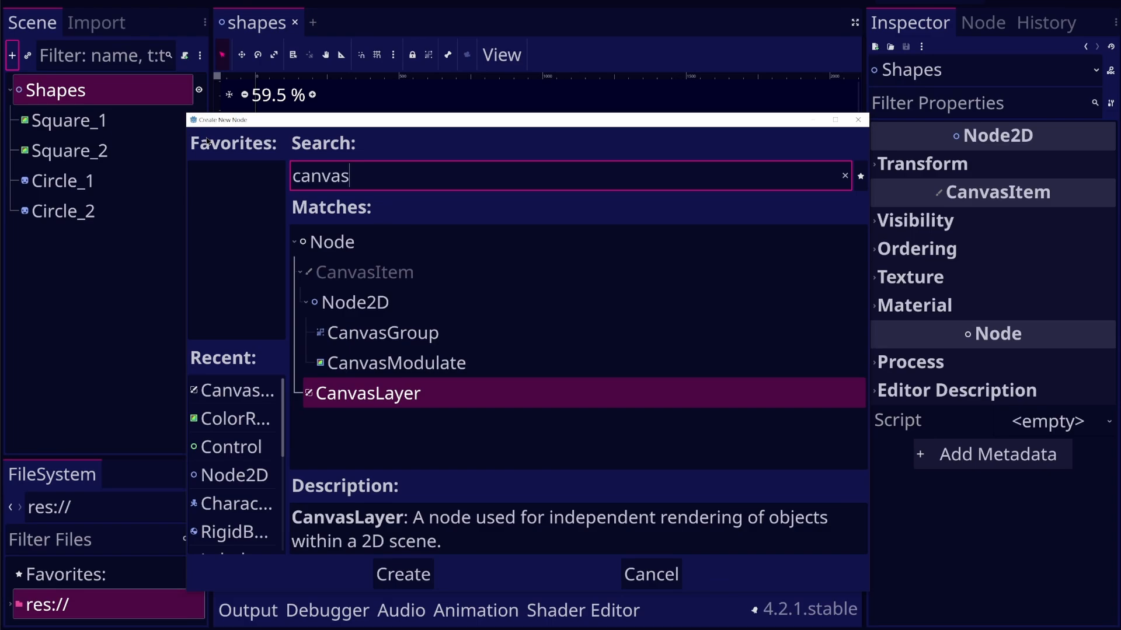
click(402, 573)
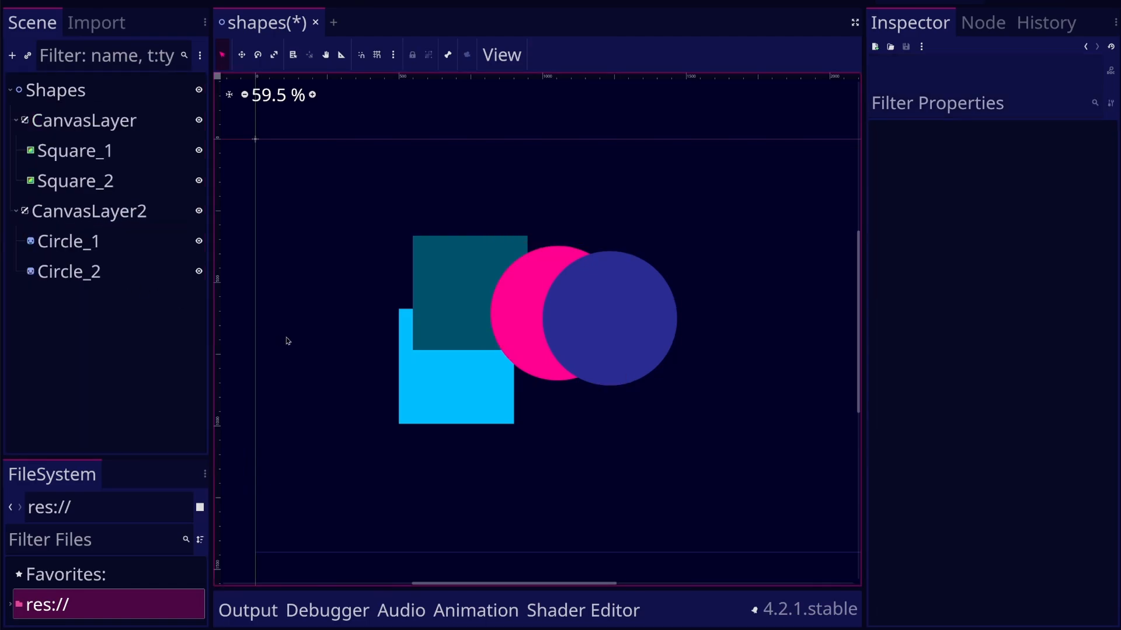
Set the squares' CanvasLayer to layer 2 and confirm CanvasLayer2 stays at layer 1.
click(83, 121)
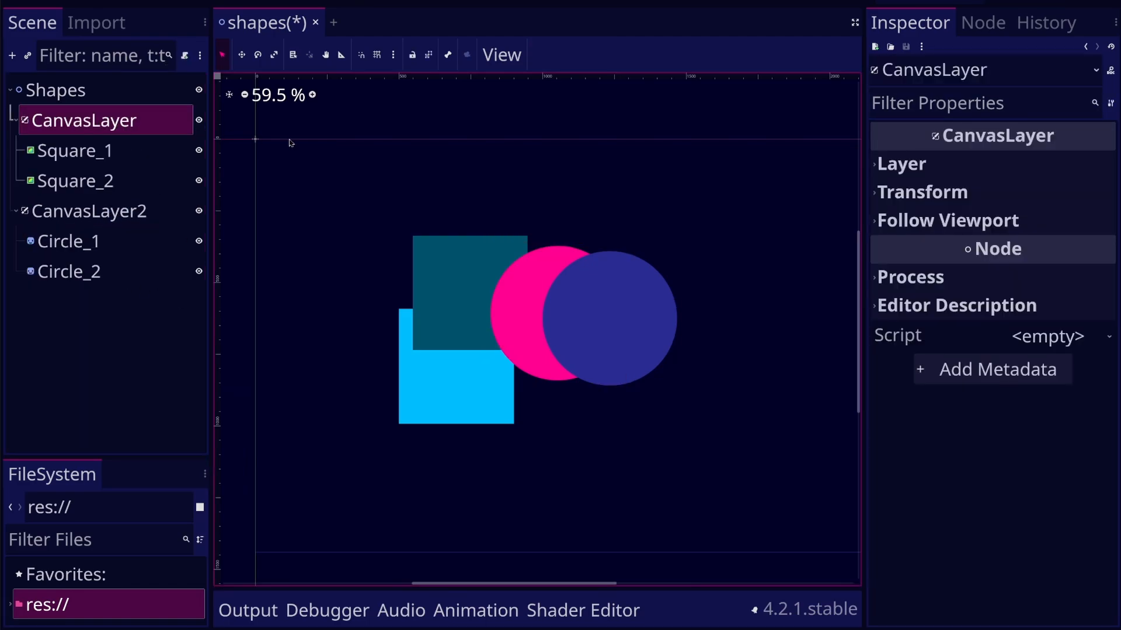
click(901, 163)
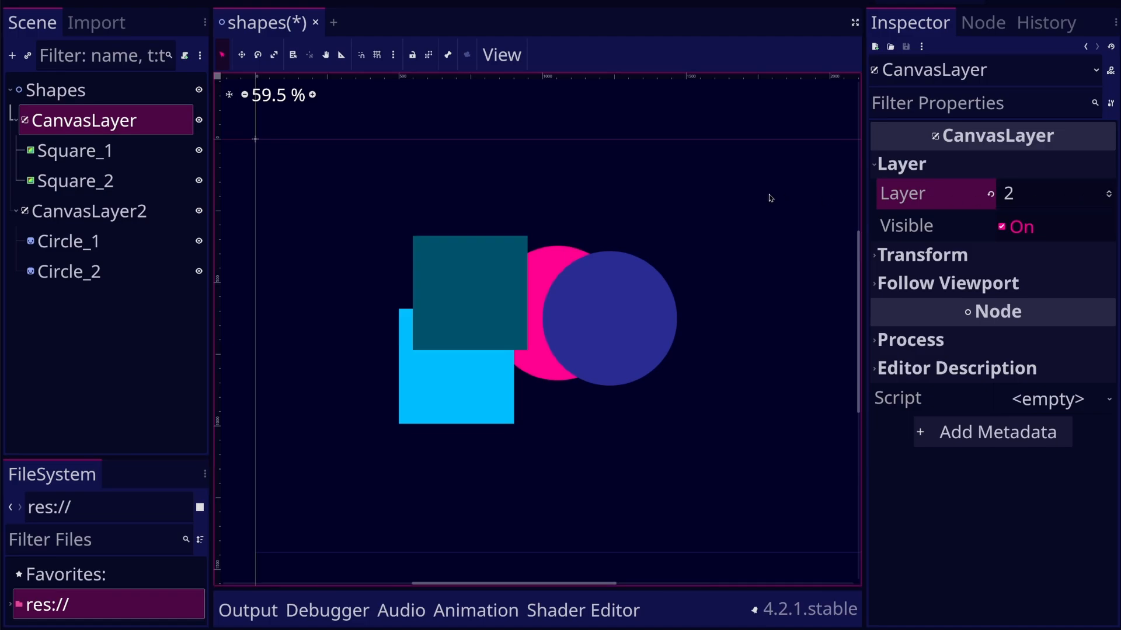
click(89, 211)
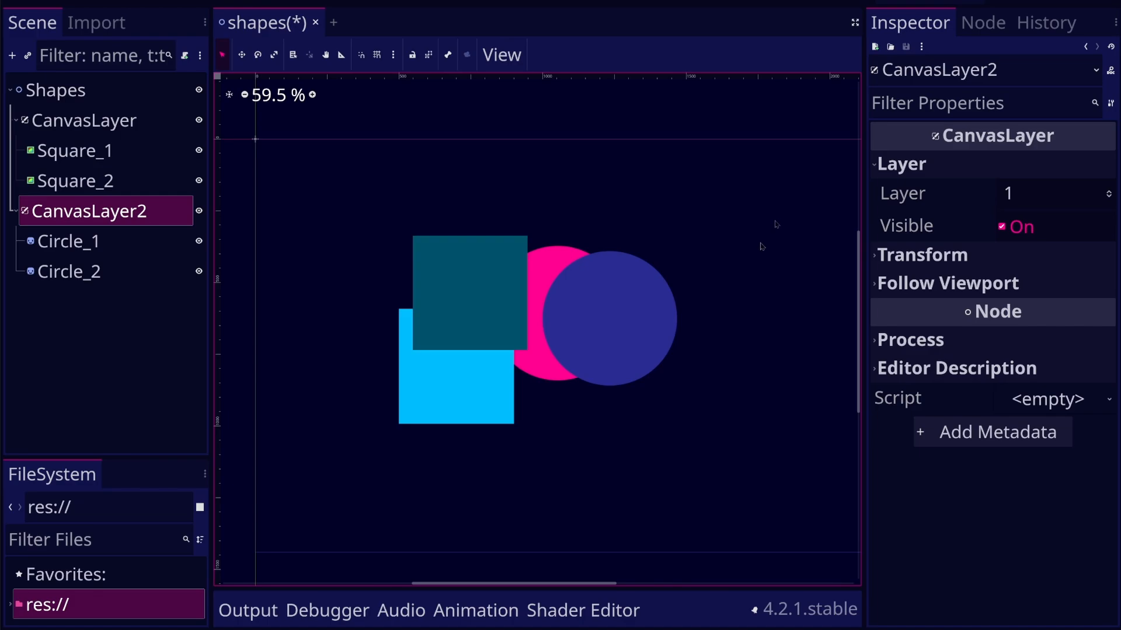
Raise Circle_1's Z Index to 7, then 20.
click(69, 241)
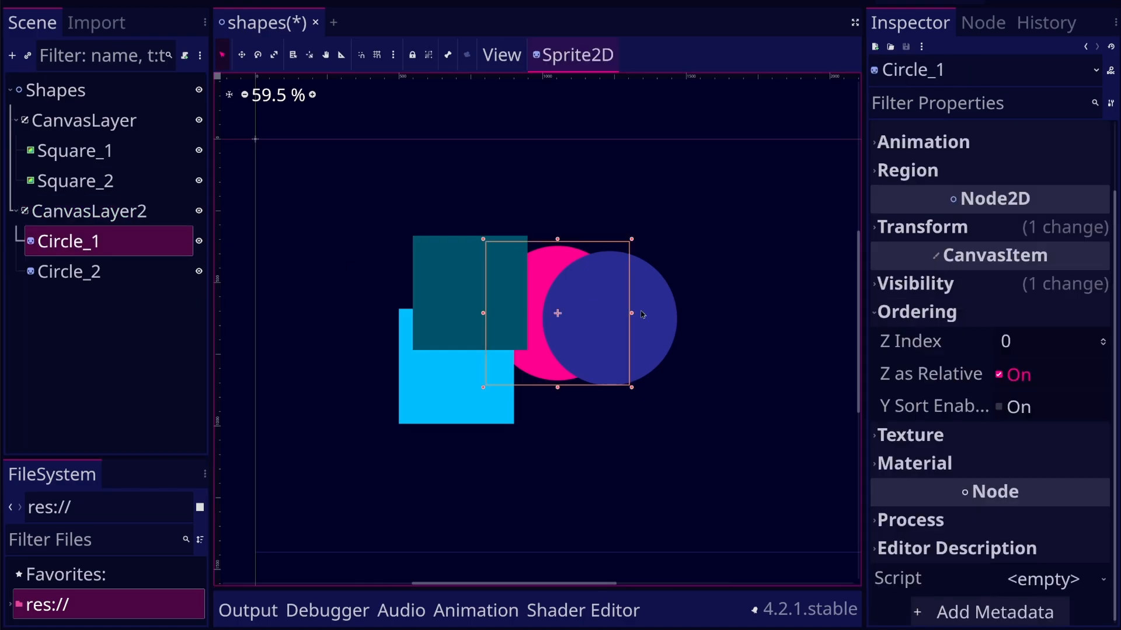
text(7)
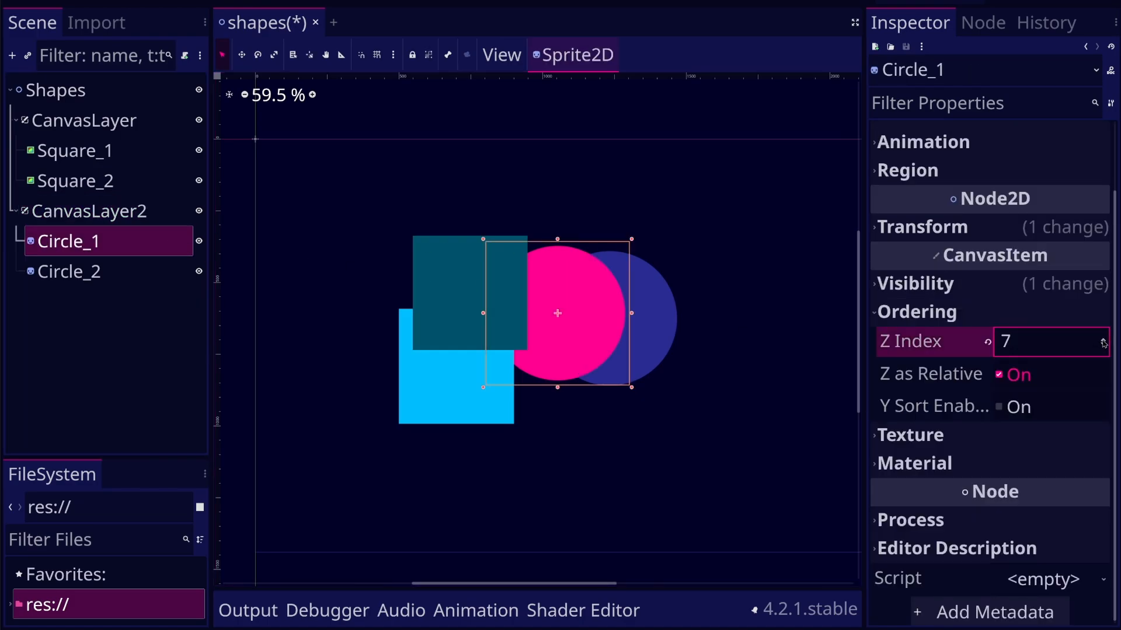
text(20)
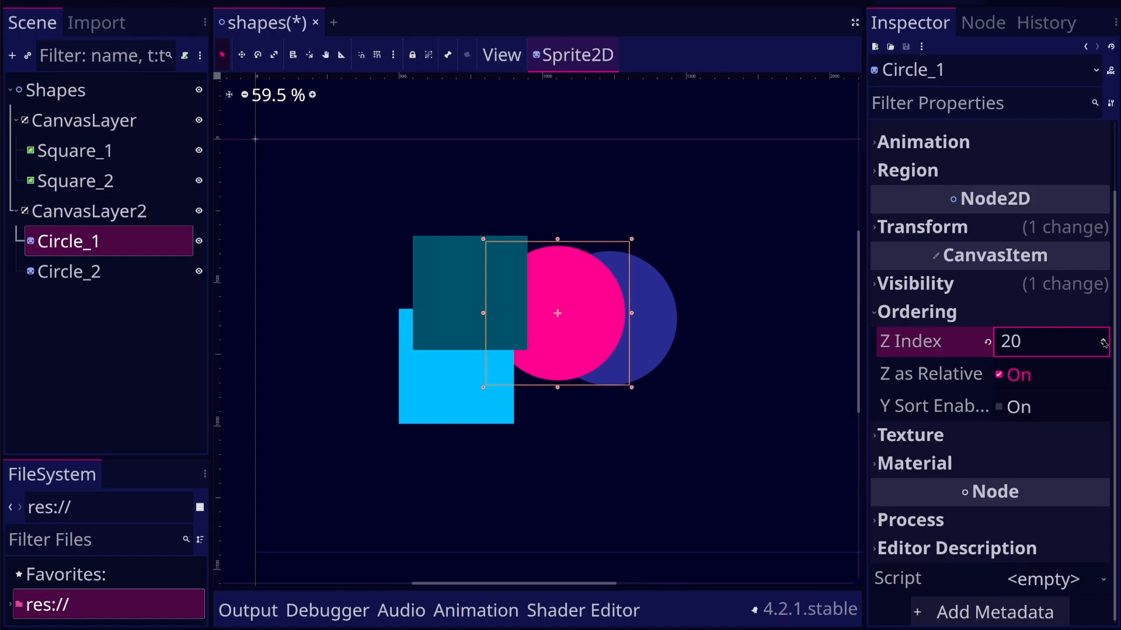